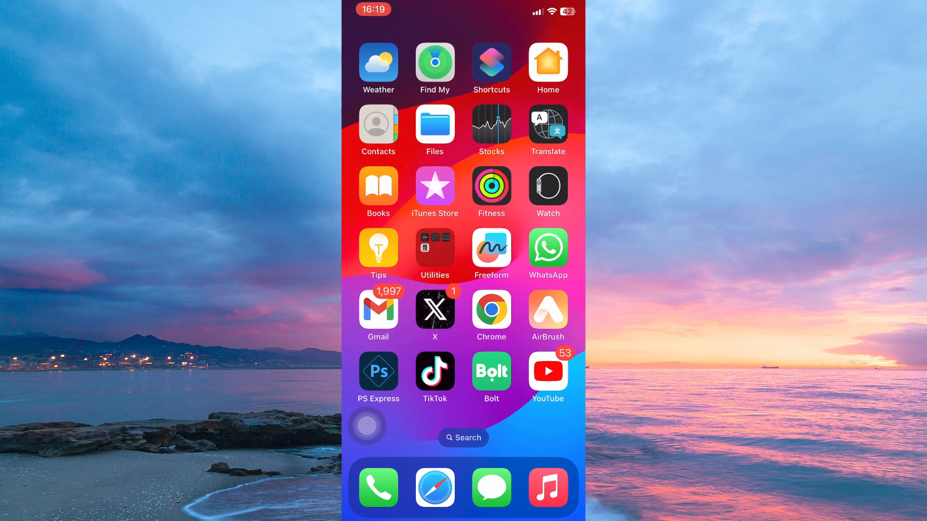
Launch Bolt from the Home Screen to reach its ride-request map.
left_click(490, 373)
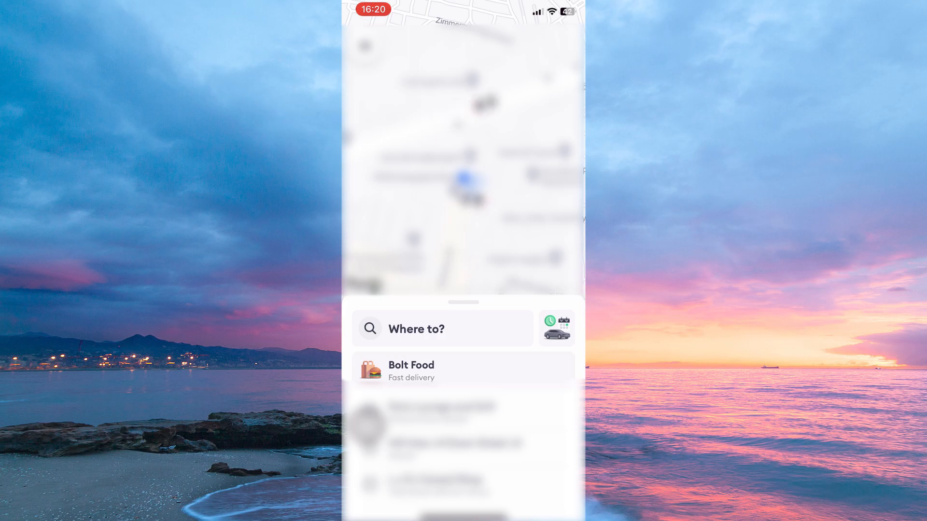
Choose a ride destination from the 'Where to?' suggestions, pinning it on the map.
left_click(442, 329)
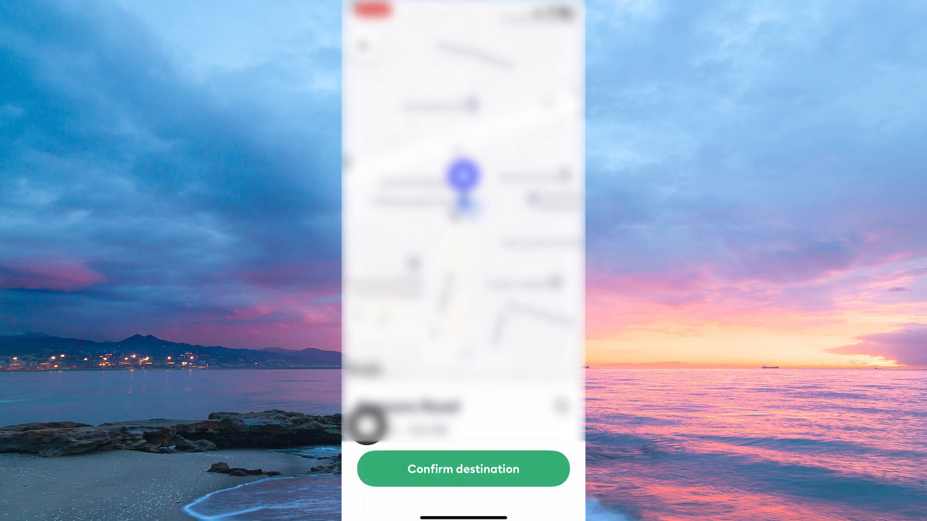
Confirm the destination and review ride fares from Motorbike Ksh 90 to XL Ksh 500, Economy Ksh 400 selected.
left_click(462, 469)
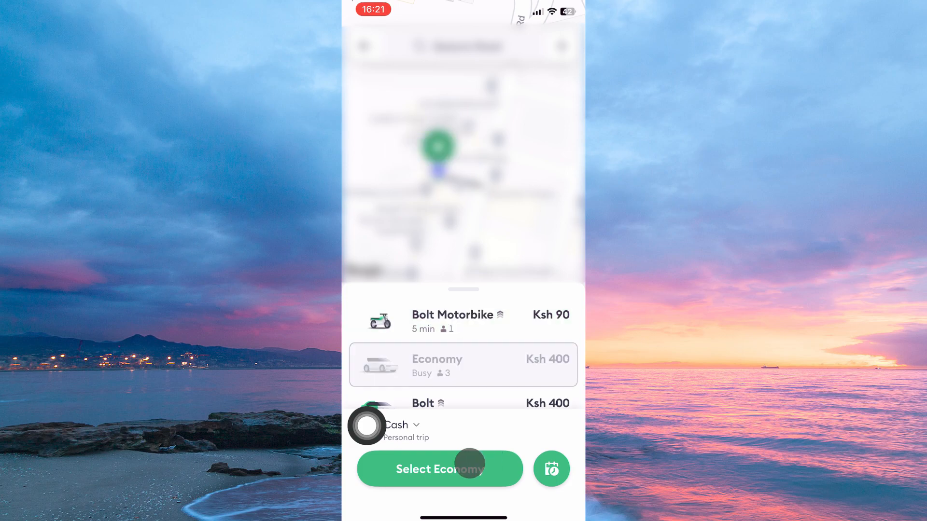
scroll("down", 3)
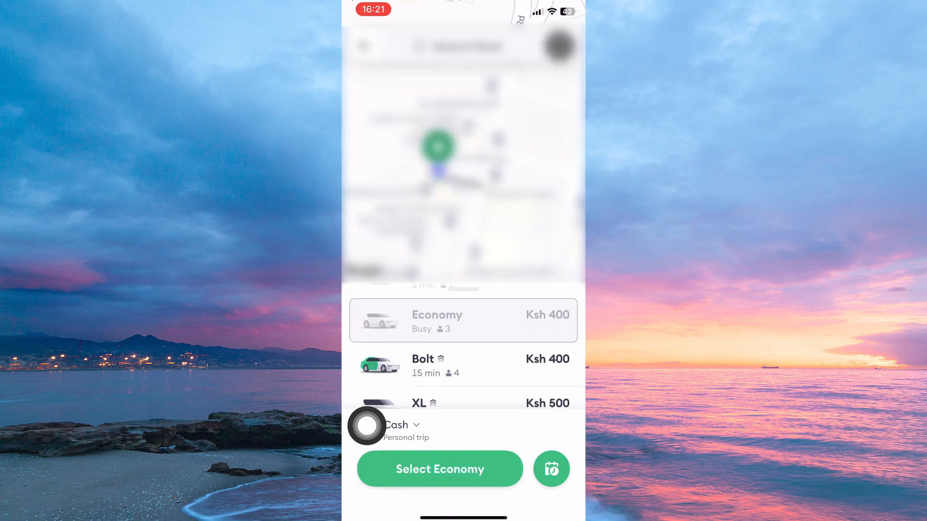